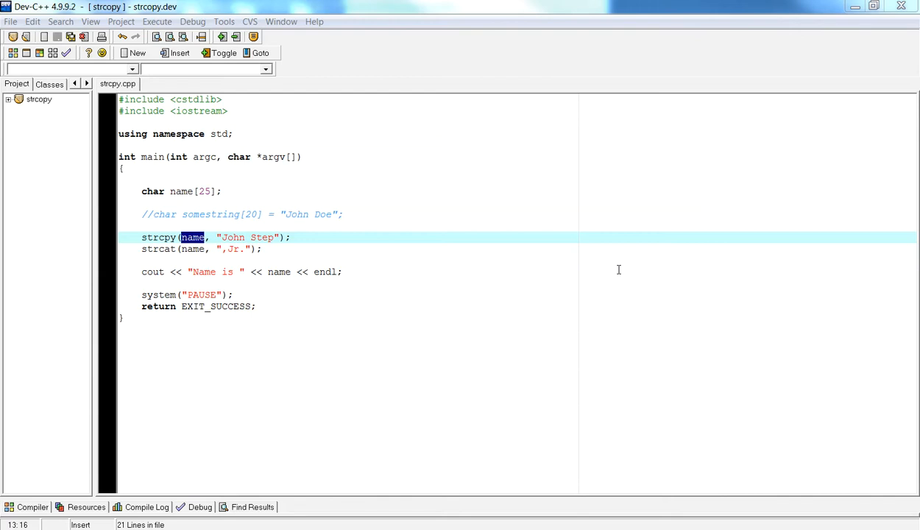
pyautogui.moveTo(359, 215)
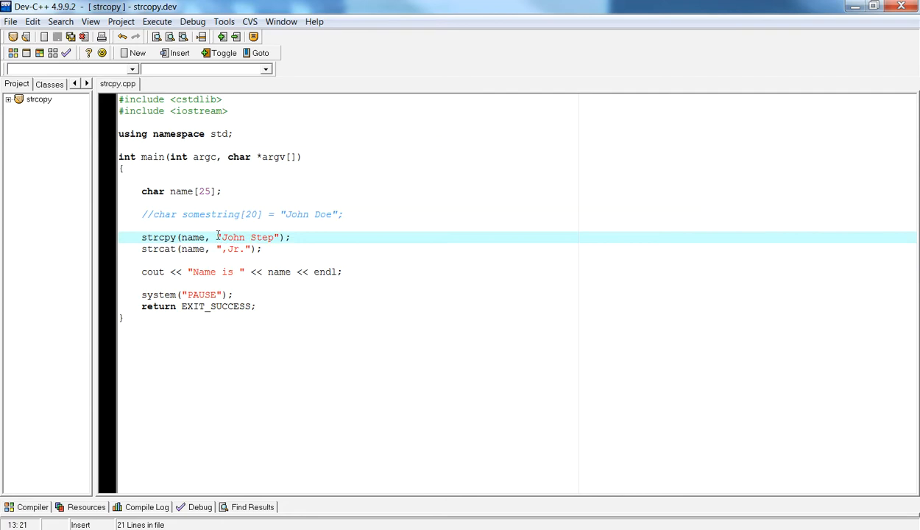
# Step: Initialize char name[25] with "My String" and keep "John Step" in the strcpy call
pyautogui.doubleClick(248, 237)
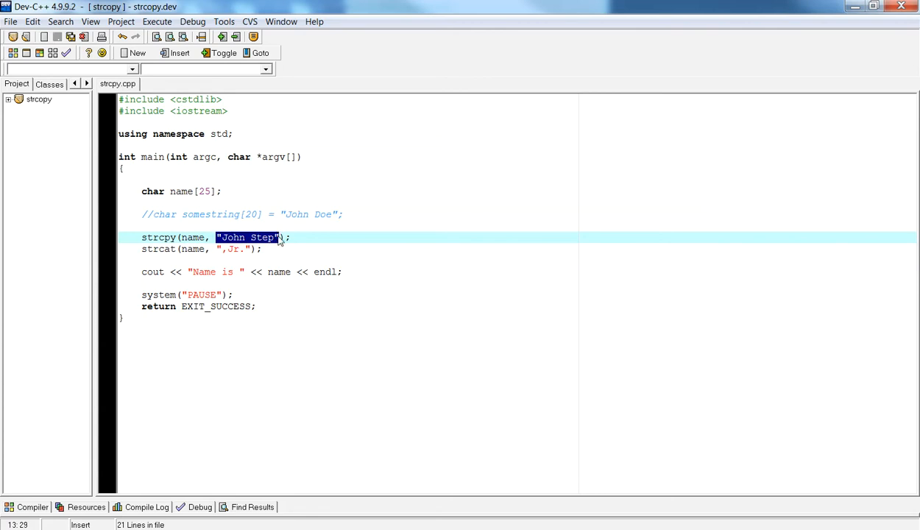
pyautogui.moveTo(279, 241)
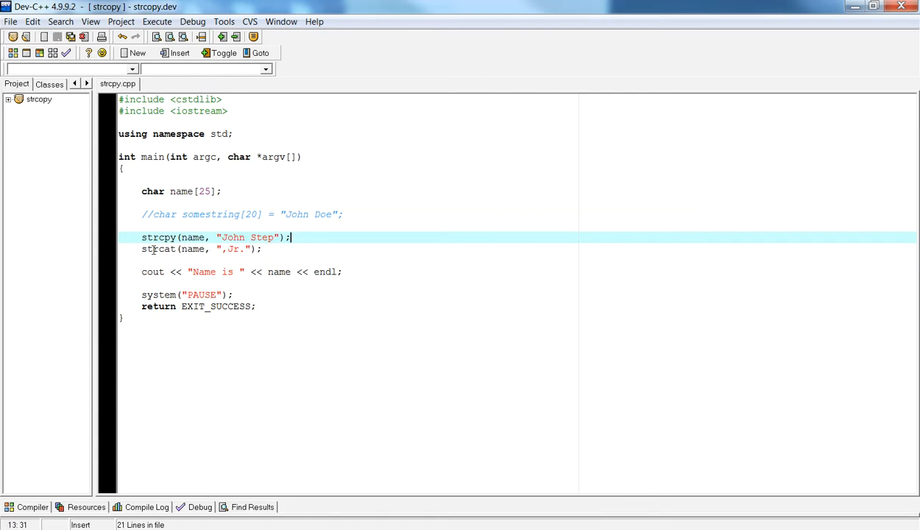
pyautogui.doubleClick(157, 249)
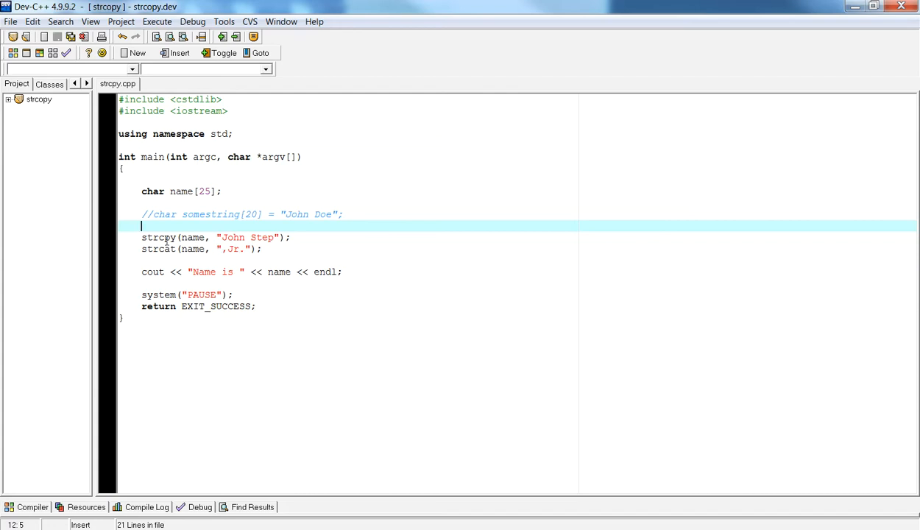
pyautogui.doubleClick(158, 237)
pyautogui.write('= "My ')
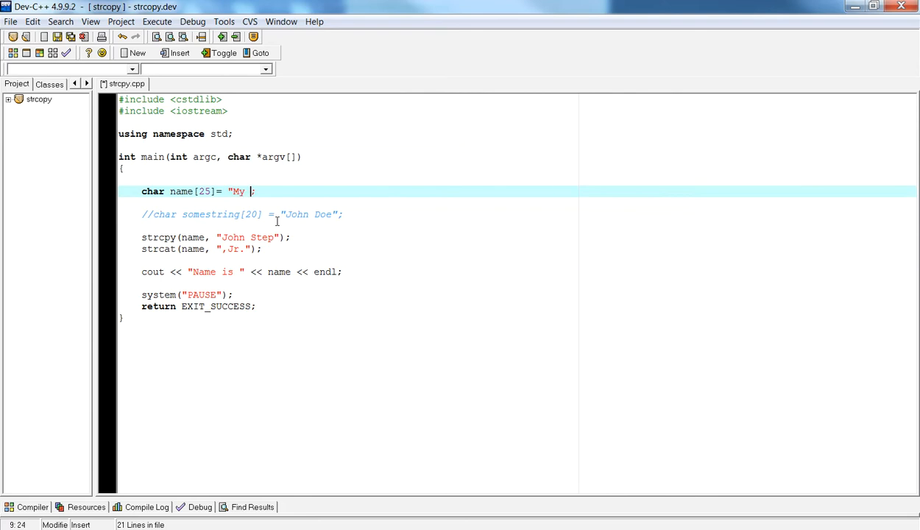
pyautogui.write('String')
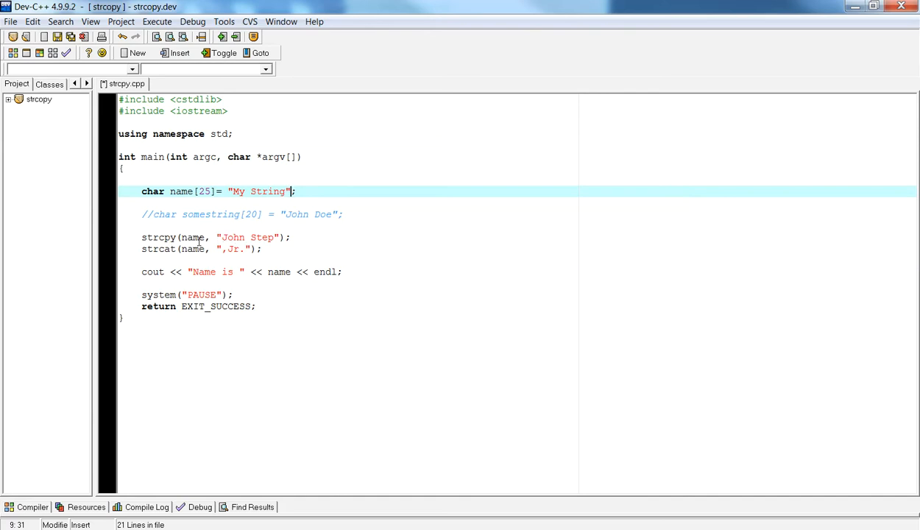
pyautogui.doubleClick(192, 237)
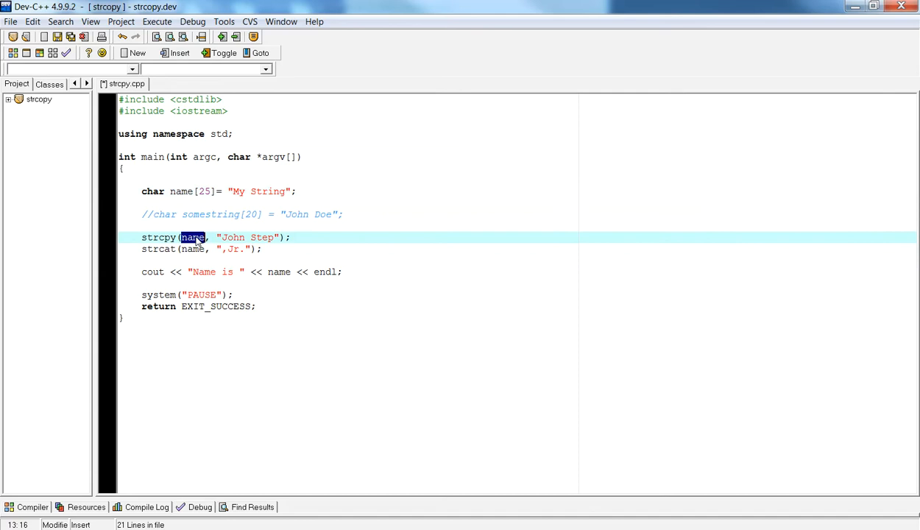
pyautogui.moveTo(193, 237)
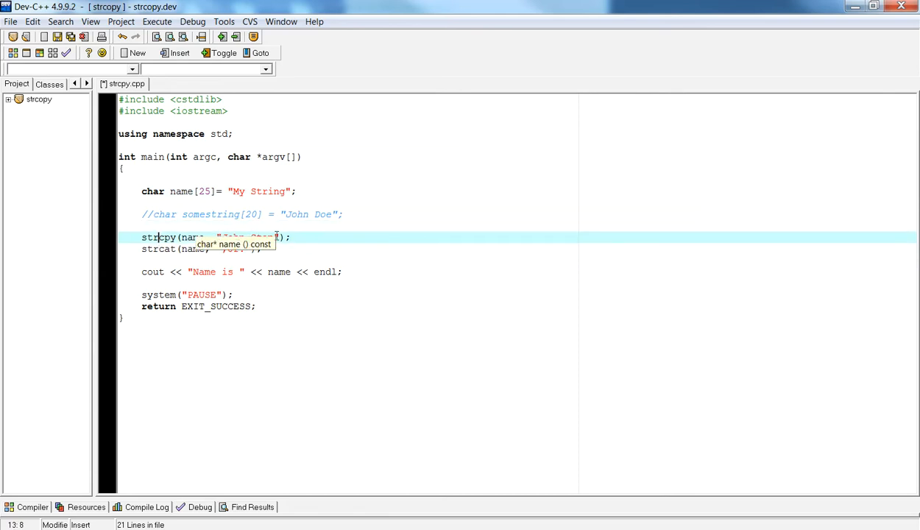
pyautogui.write('John Step')
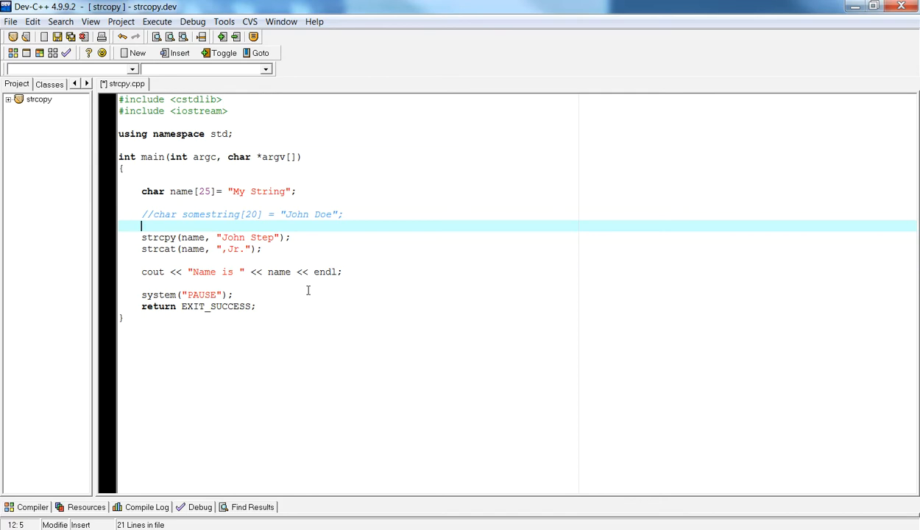
pyautogui.moveTo(192, 239)
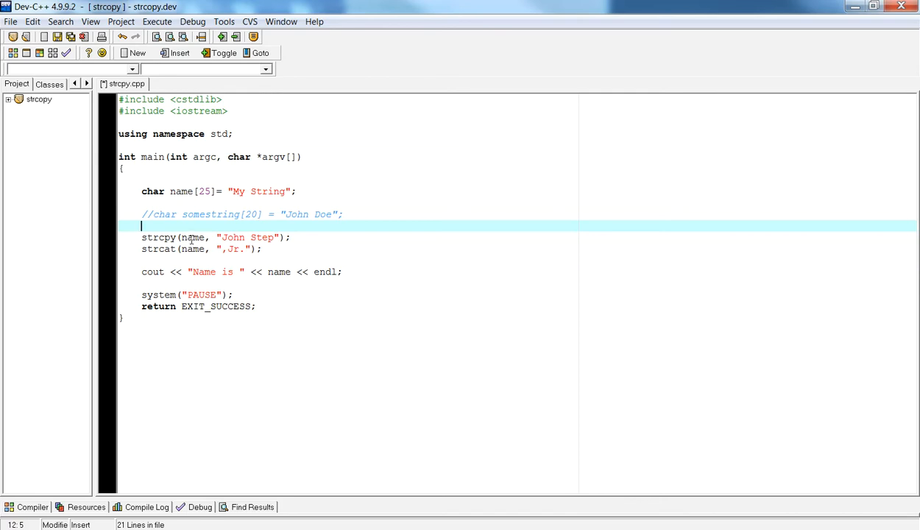
pyautogui.moveTo(158, 237)
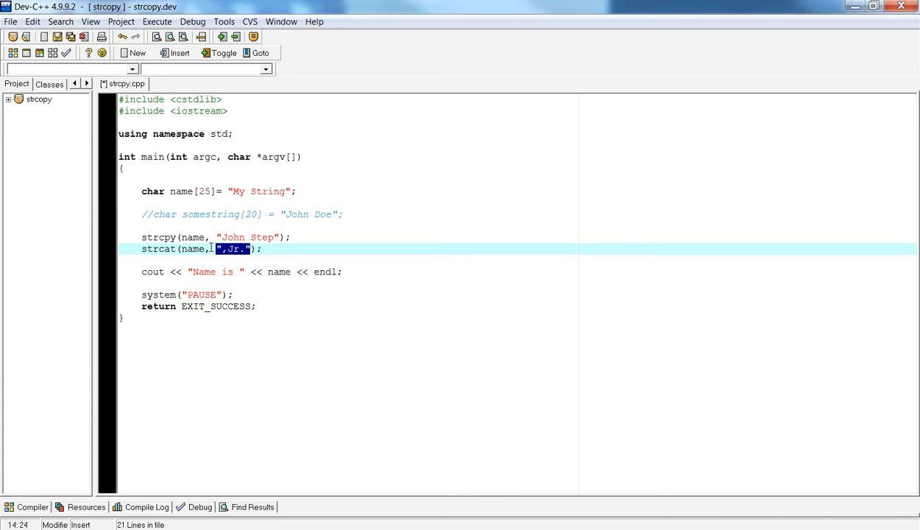
pyautogui.click(195, 249)
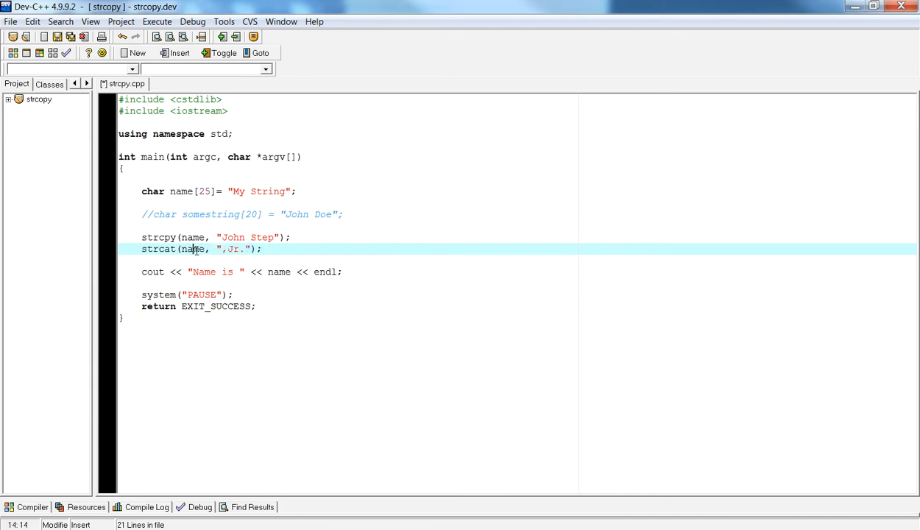
pyautogui.doubleClick(192, 249)
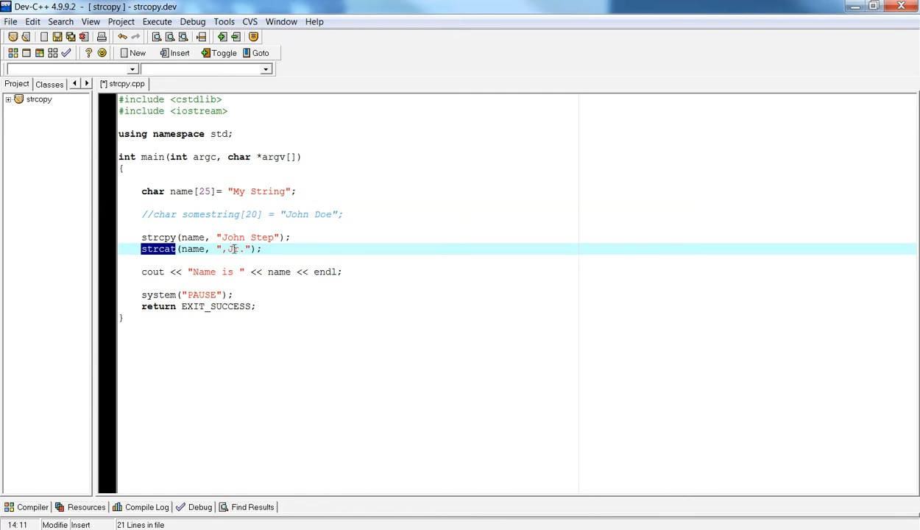
pyautogui.doubleClick(192, 249)
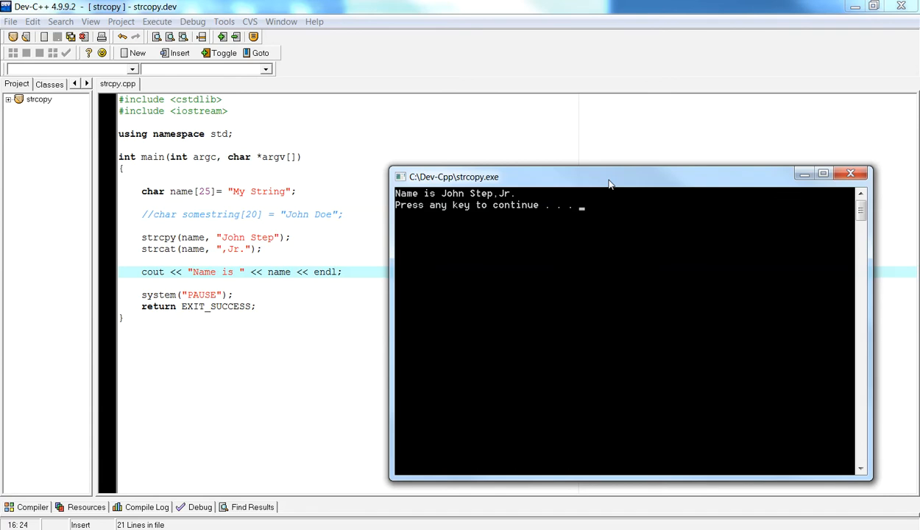
pyautogui.moveTo(522, 242)
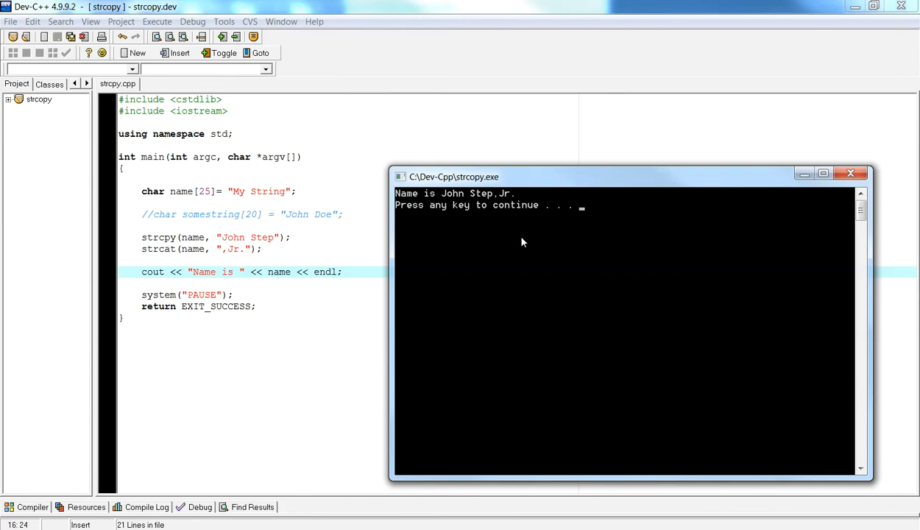
# Step: Close the program's output console and return to the code editor
pyautogui.press('enter')
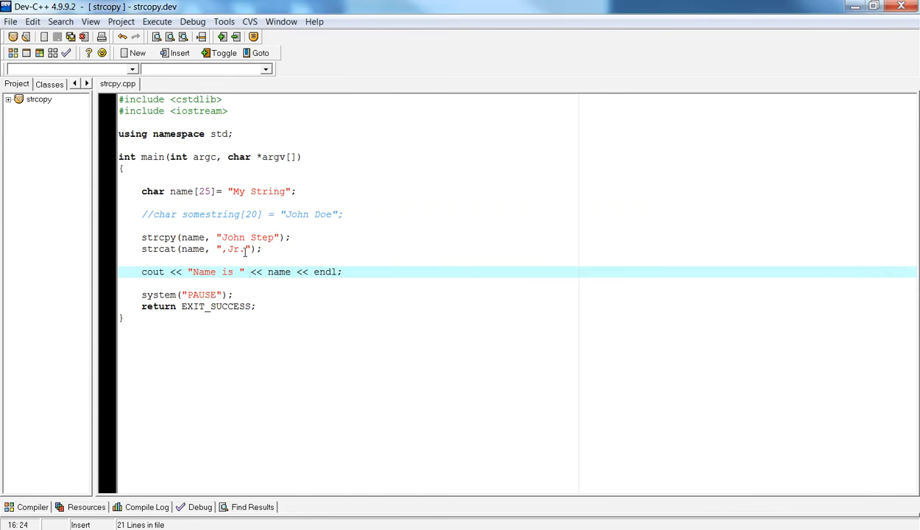
pyautogui.click(222, 249)
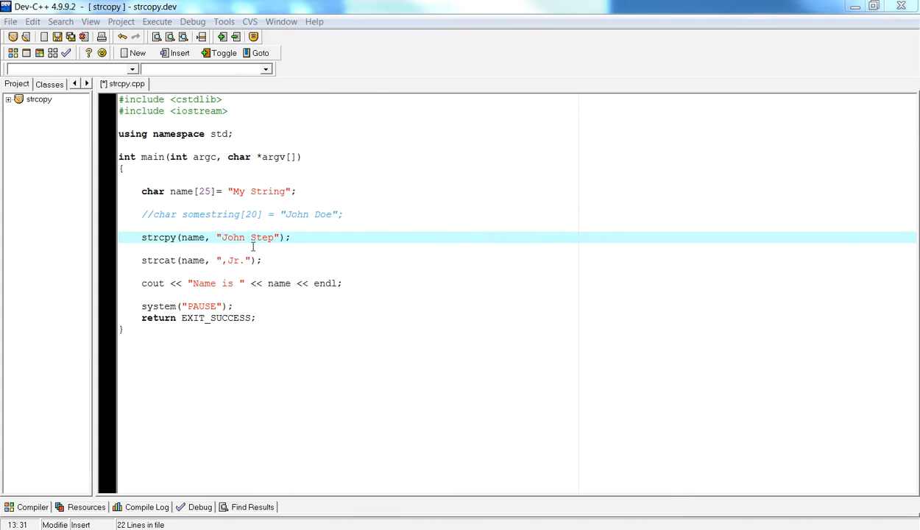
pyautogui.moveTo(167, 242)
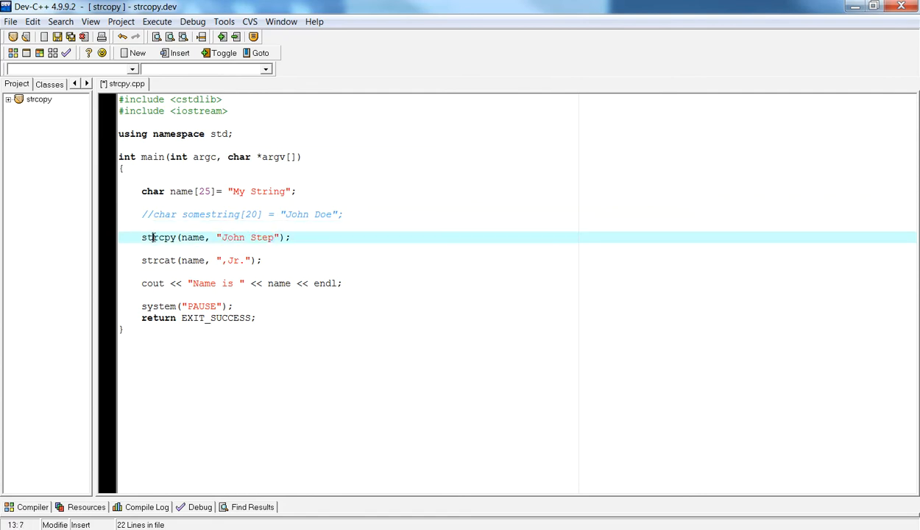
# Step: Select the "John Step" text in the strcpy call
pyautogui.doubleClick(158, 237)
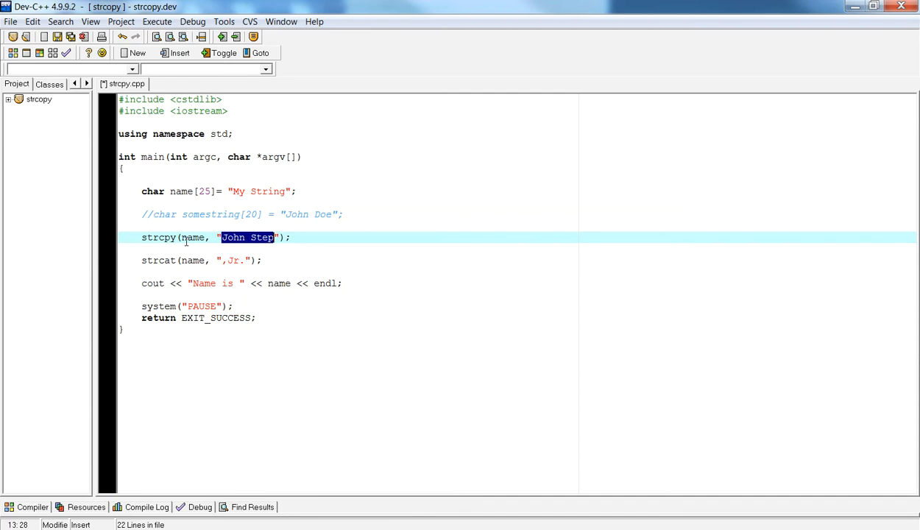
pyautogui.moveTo(216, 254)
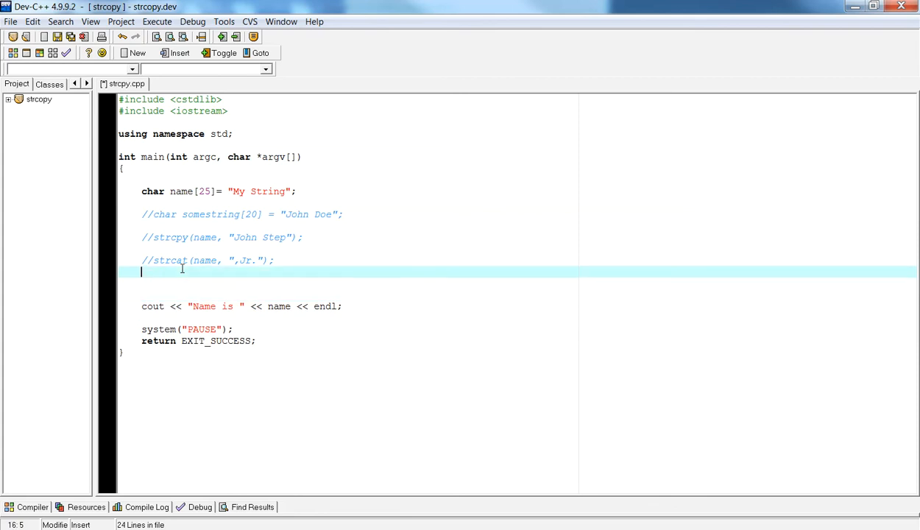
# Step: Write a new strcpy(name, ",Jr. ") call on the new line
pyautogui.write('strcpy')
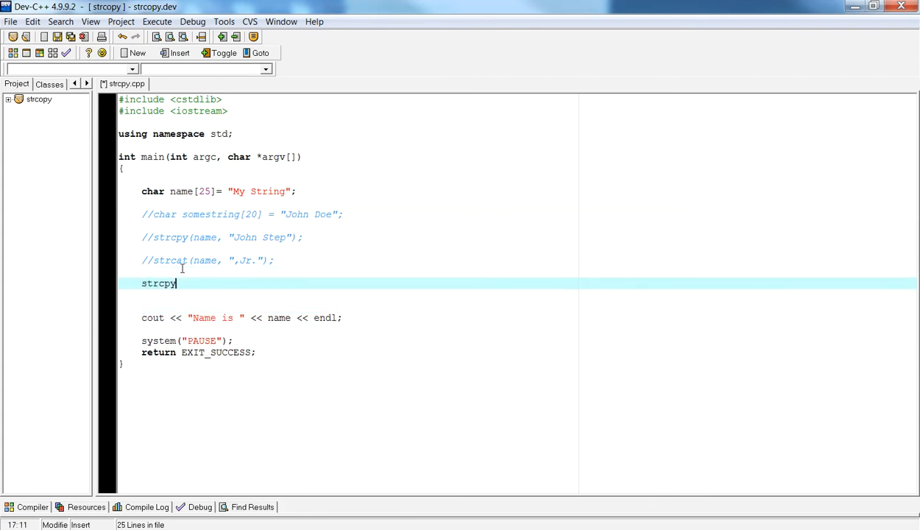
pyautogui.write('(name,')
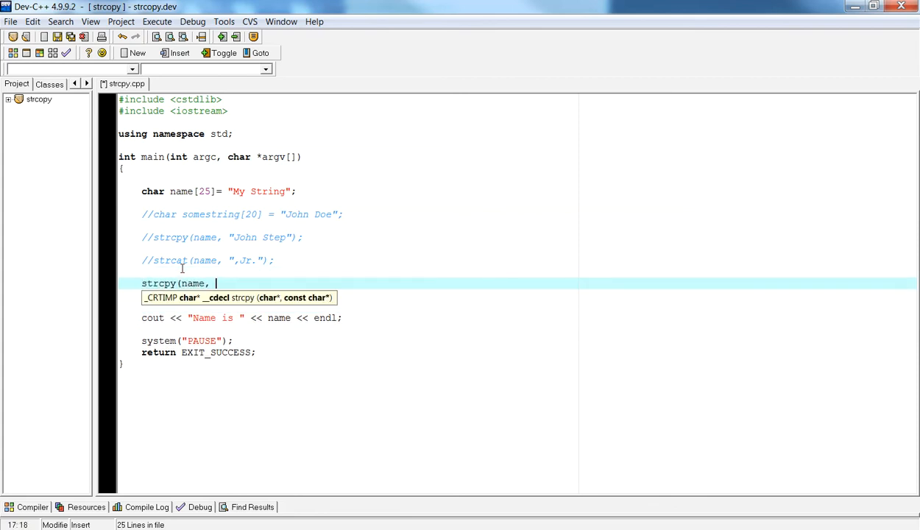
pyautogui.write('",Jr. ");')
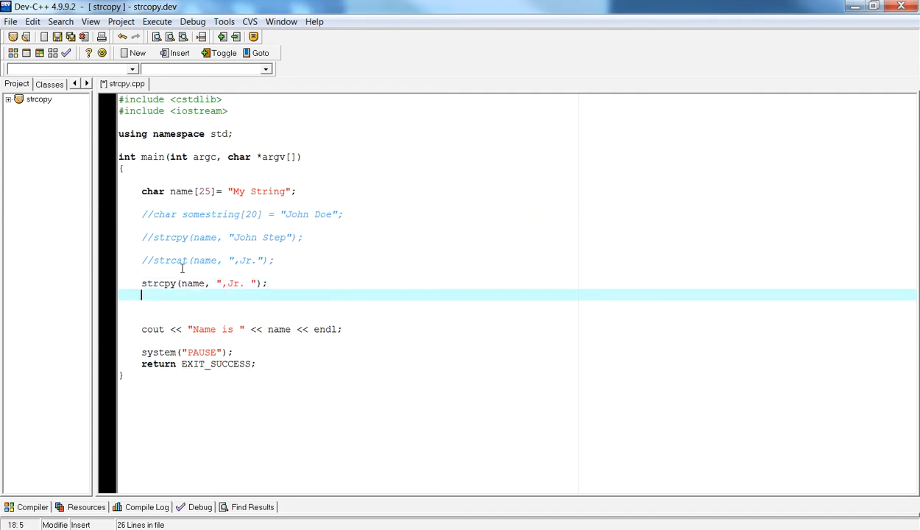
pyautogui.doubleClick(170, 260)
pyautogui.write('strcat(name, "John Step");')
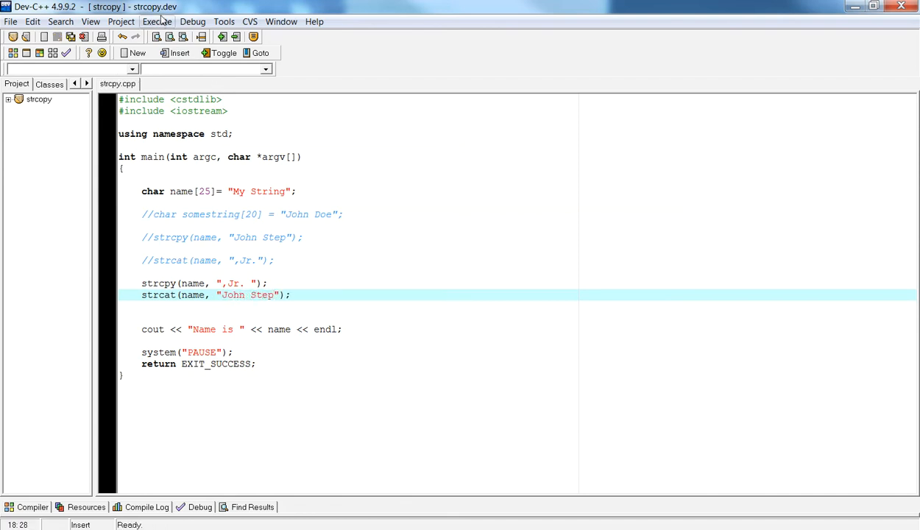
pyautogui.click(157, 21)
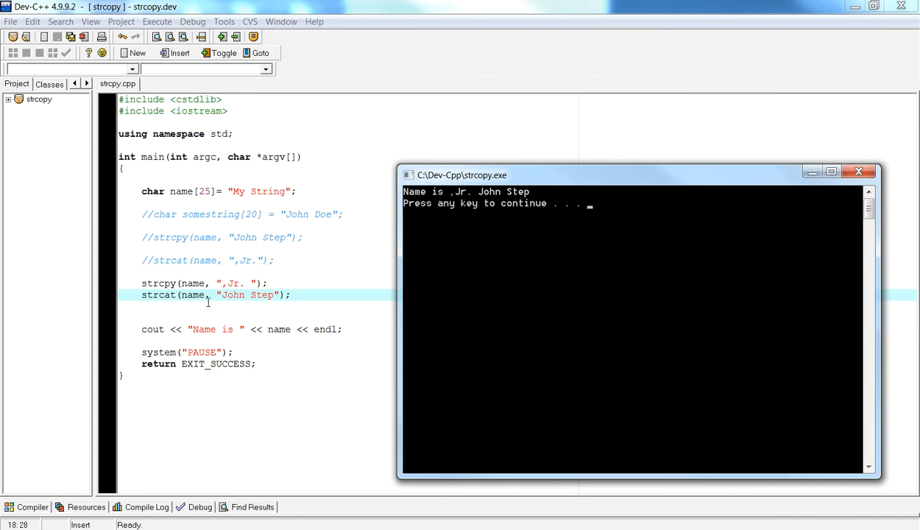
pyautogui.moveTo(532, 292)
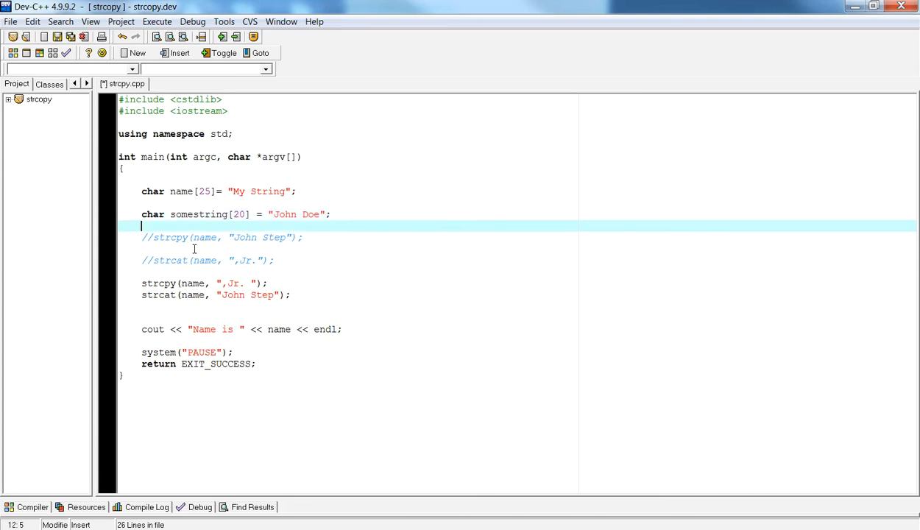
# Step: Replace strcat's "John Step" argument with the somestring variable
pyautogui.click(220, 295)
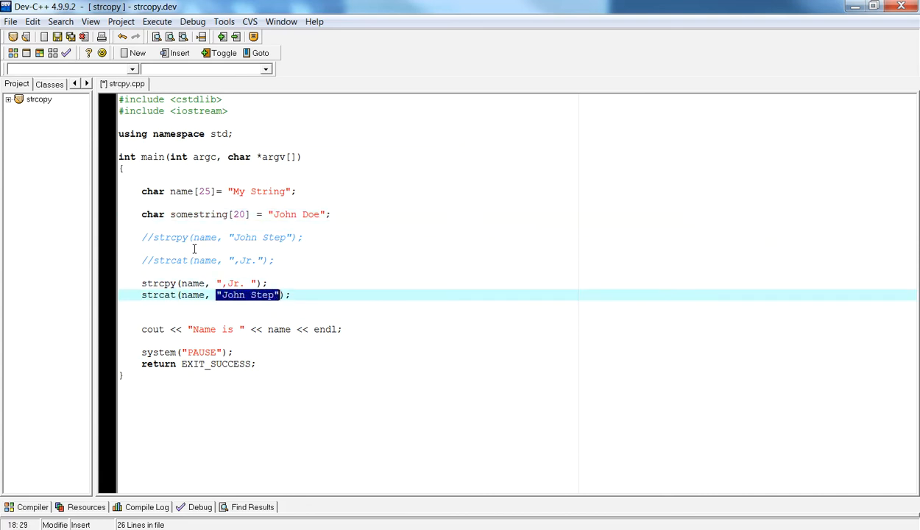
pyautogui.write('somestring')
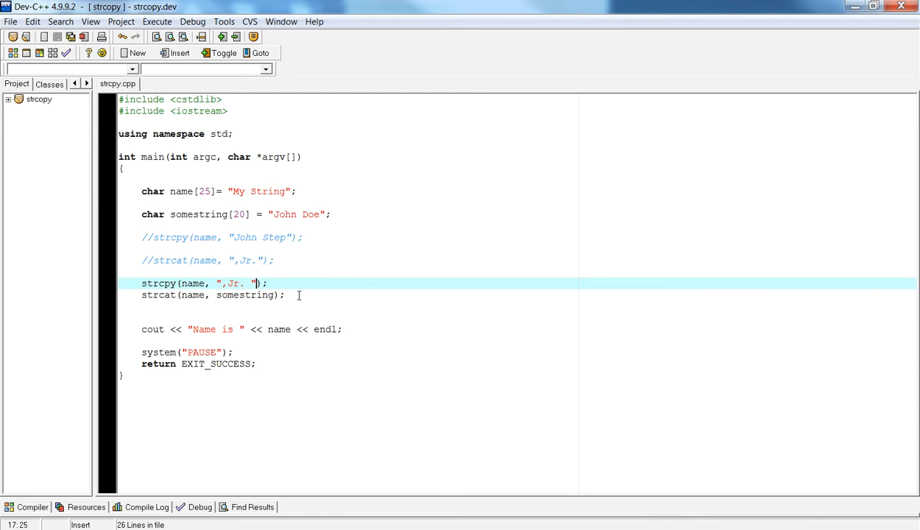
pyautogui.click(298, 295)
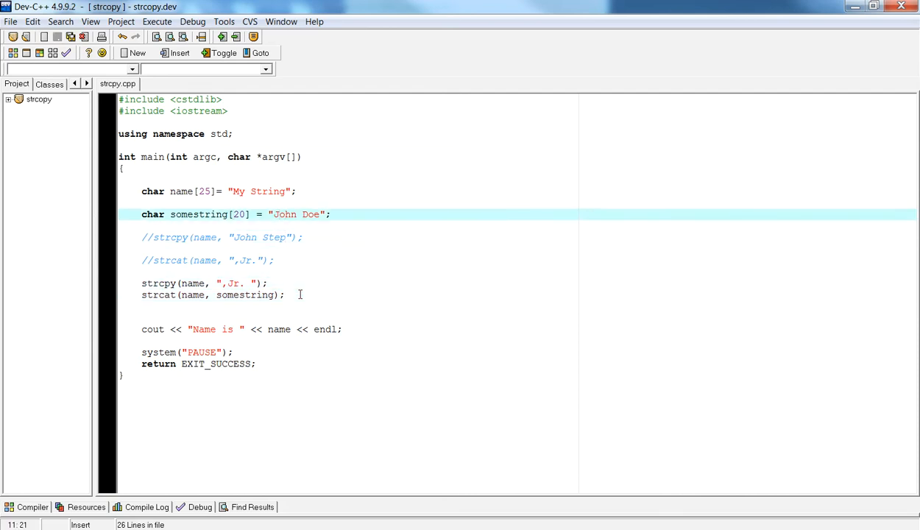
pyautogui.click(232, 214)
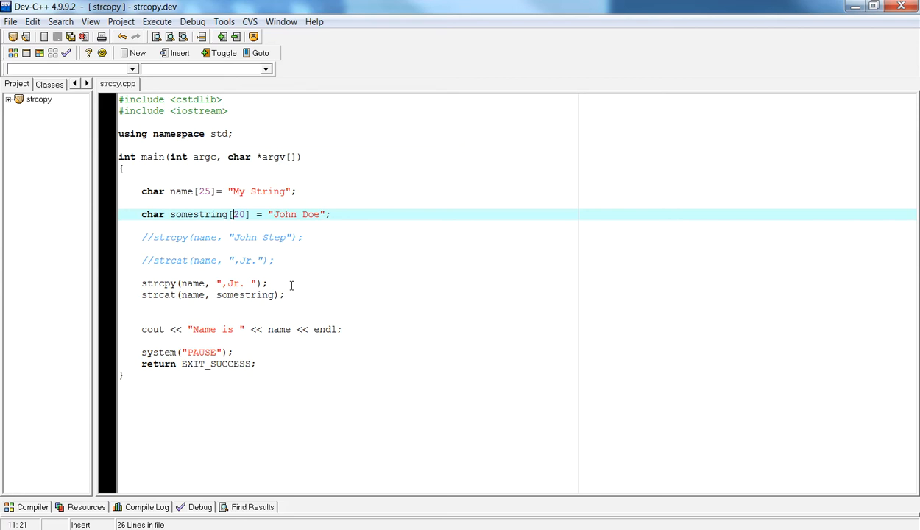
pyautogui.moveTo(251, 273)
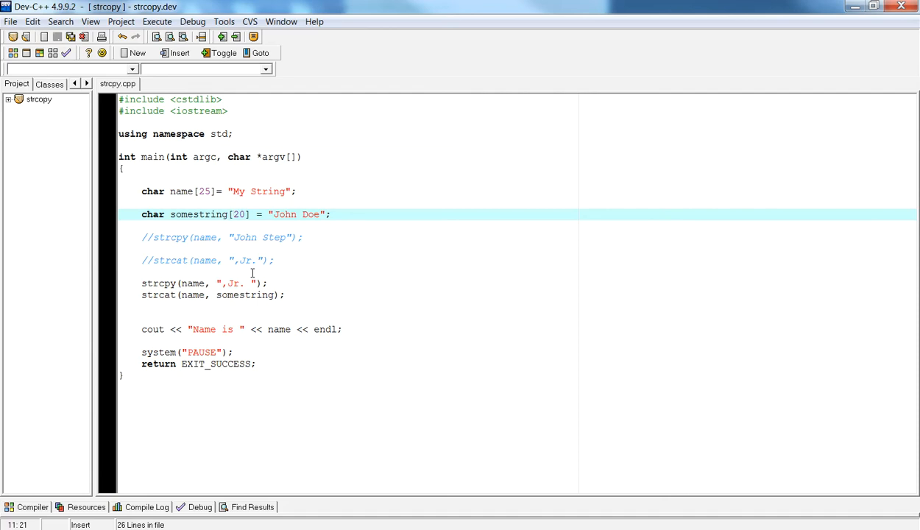
pyautogui.moveTo(234, 313)
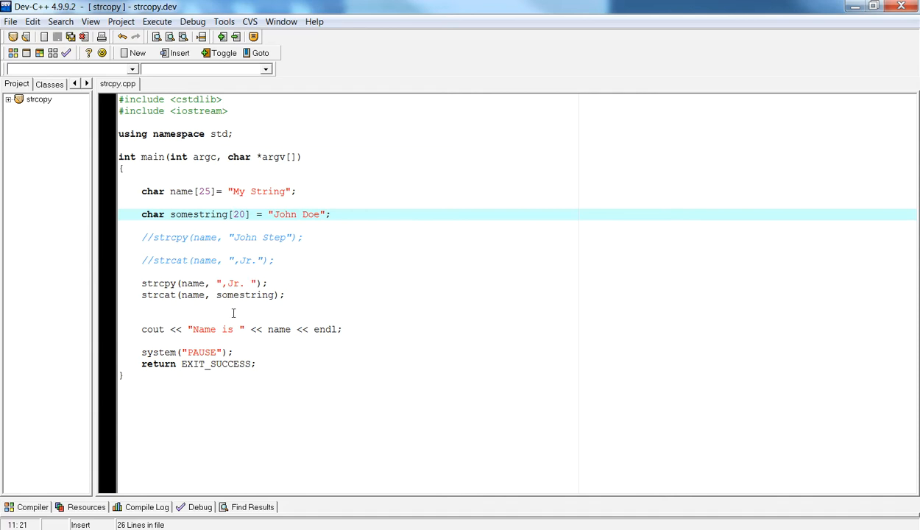